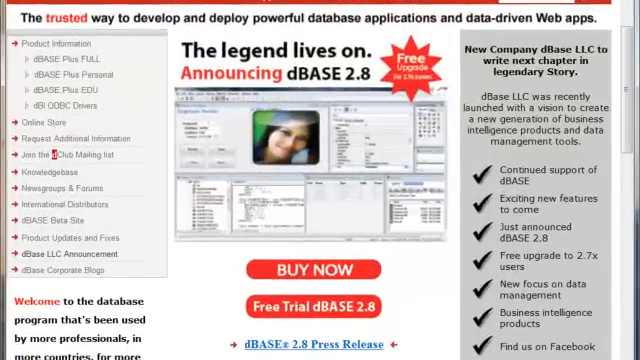
Scroll the home page down to the dBASE 2.8 Free Trial button
scroll(down, 3)
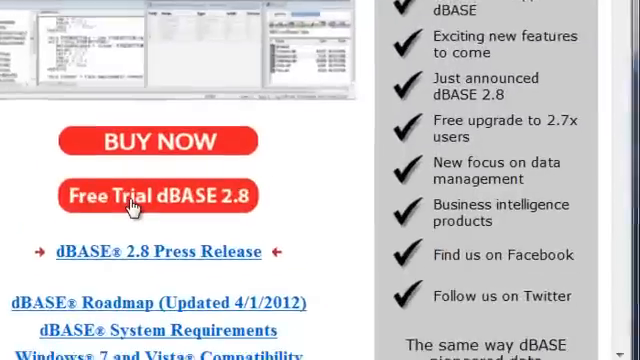
Request the dBASE 2.8 free trial, autofilling the form from 'Kath' and submitting it
click(157, 196)
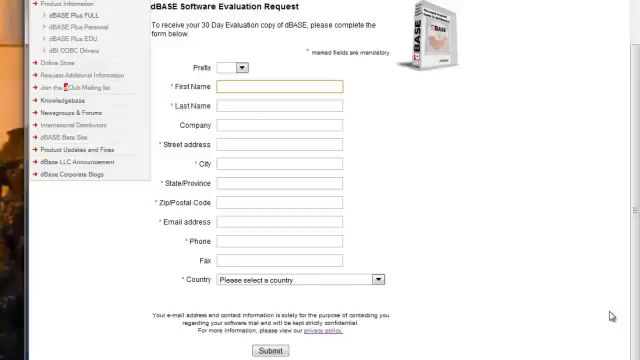
text(Kath)
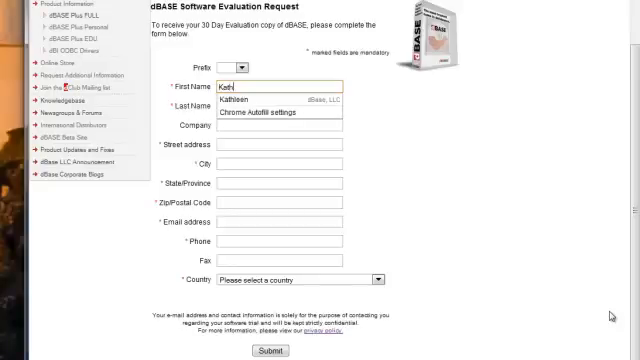
click(230, 98)
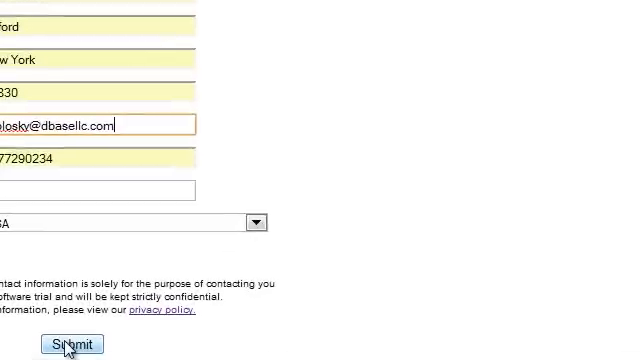
click(71, 344)
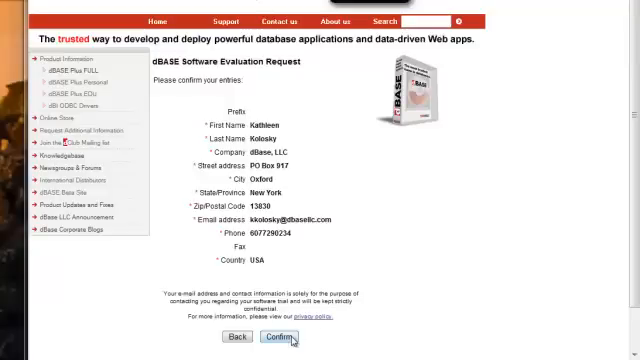
click(280, 336)
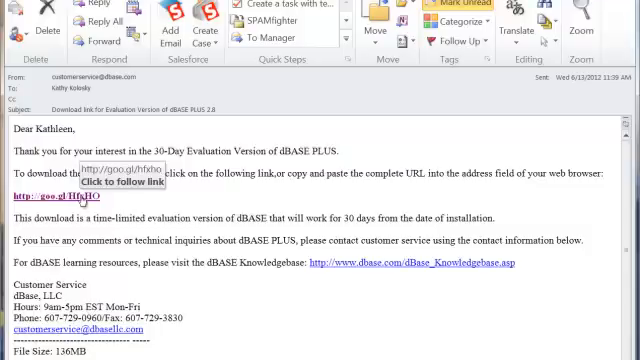
Follow the goo.gl download link in the evaluation email
click(40, 193)
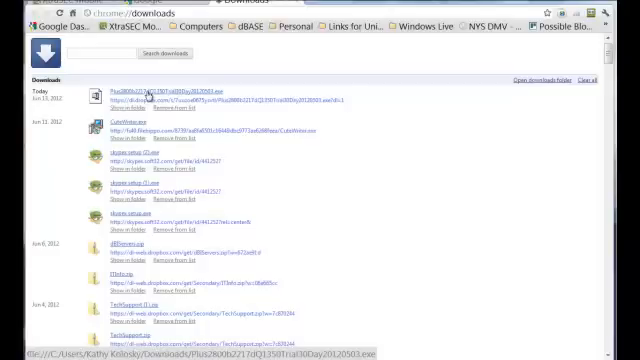
Open the top Plus2800 trial .exe from Chrome's downloads page
click(125, 91)
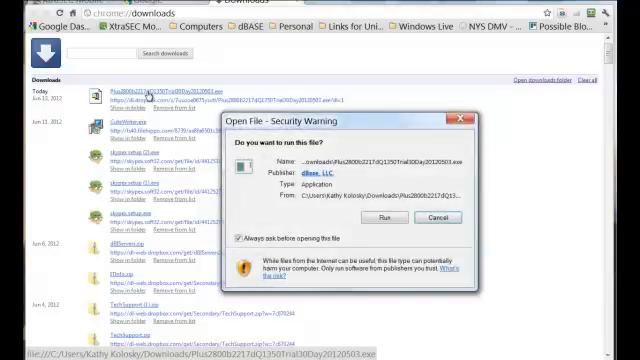